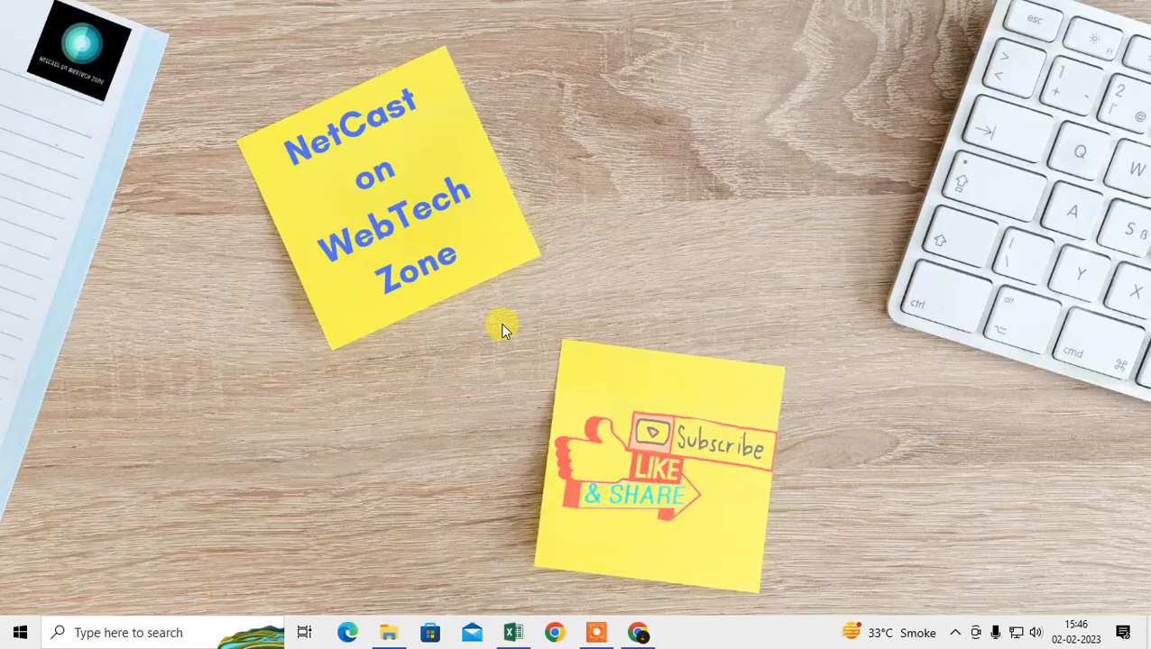
{"action": "mouse_move", "coordinate": [537, 324]}
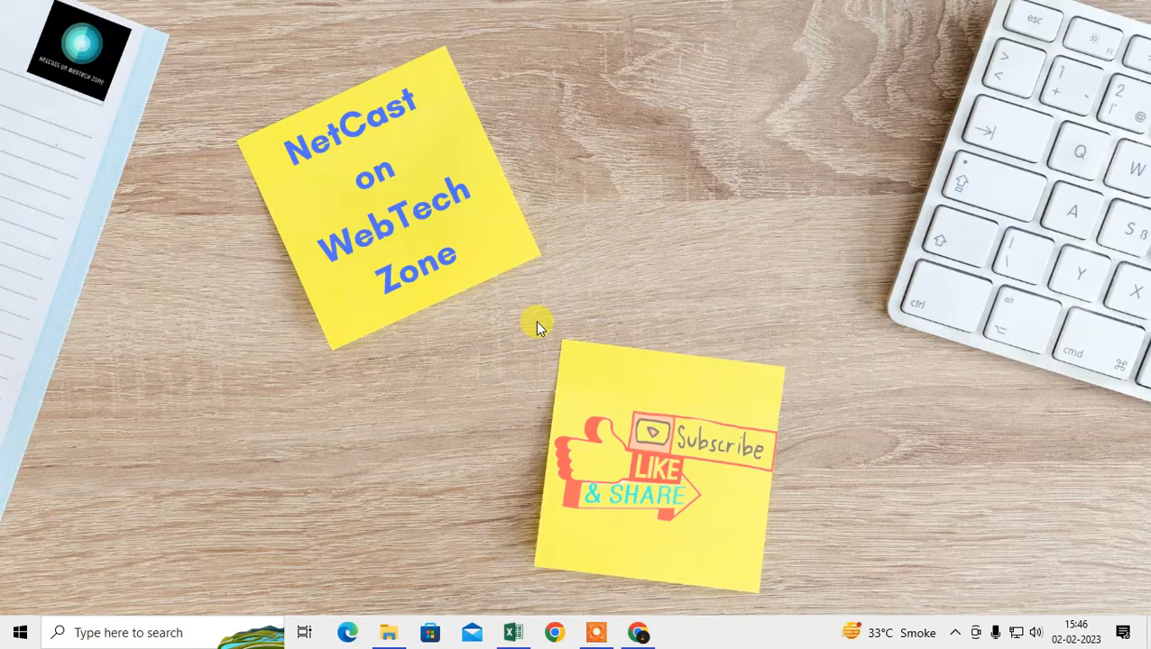
{"action": "mouse_move", "coordinate": [555, 172]}
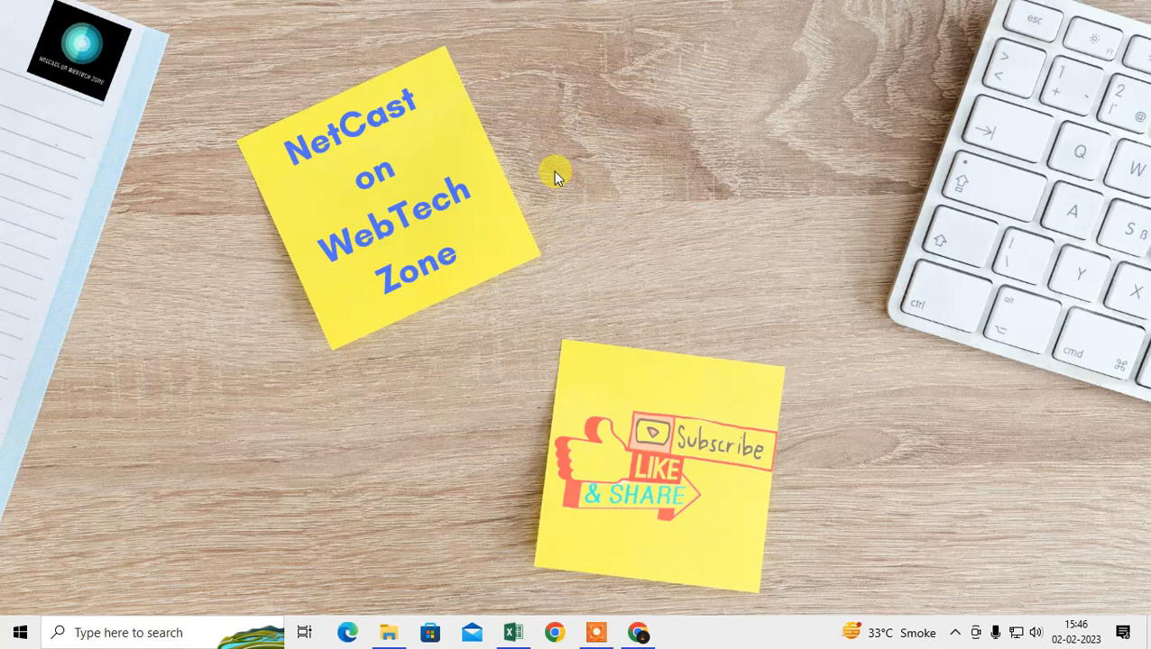
- Refresh the desktop from its context menu, then launch Google Chrome on a new tab
{"action": "right_click", "coordinate": [555, 177]}
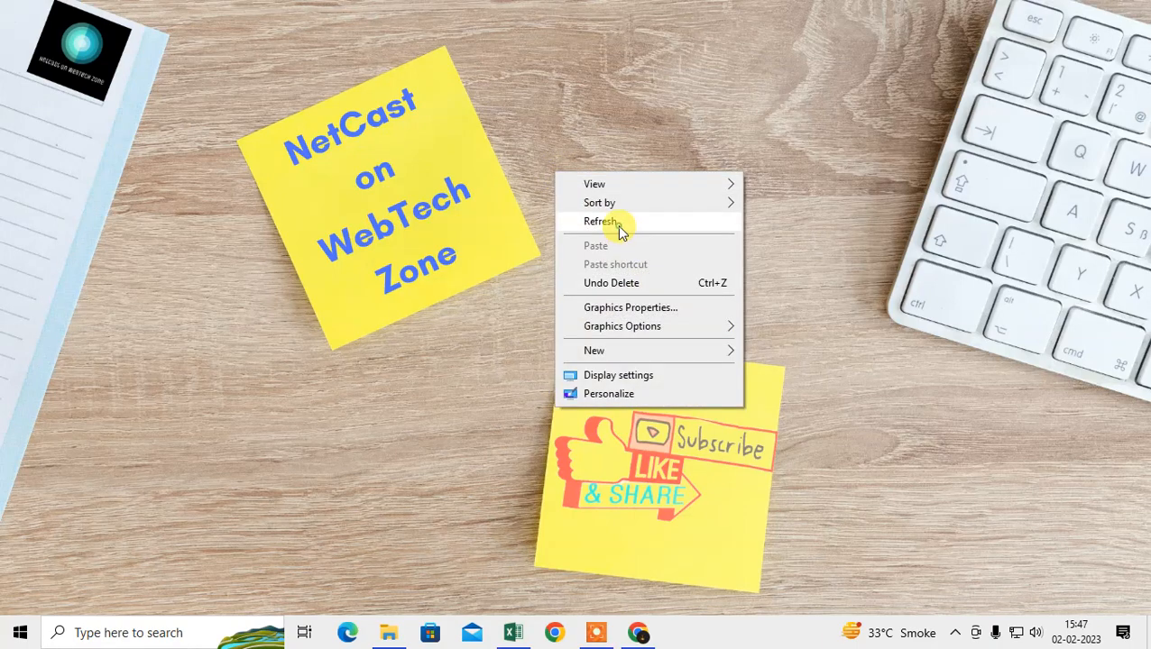
{"action": "left_click", "coordinate": [602, 220]}
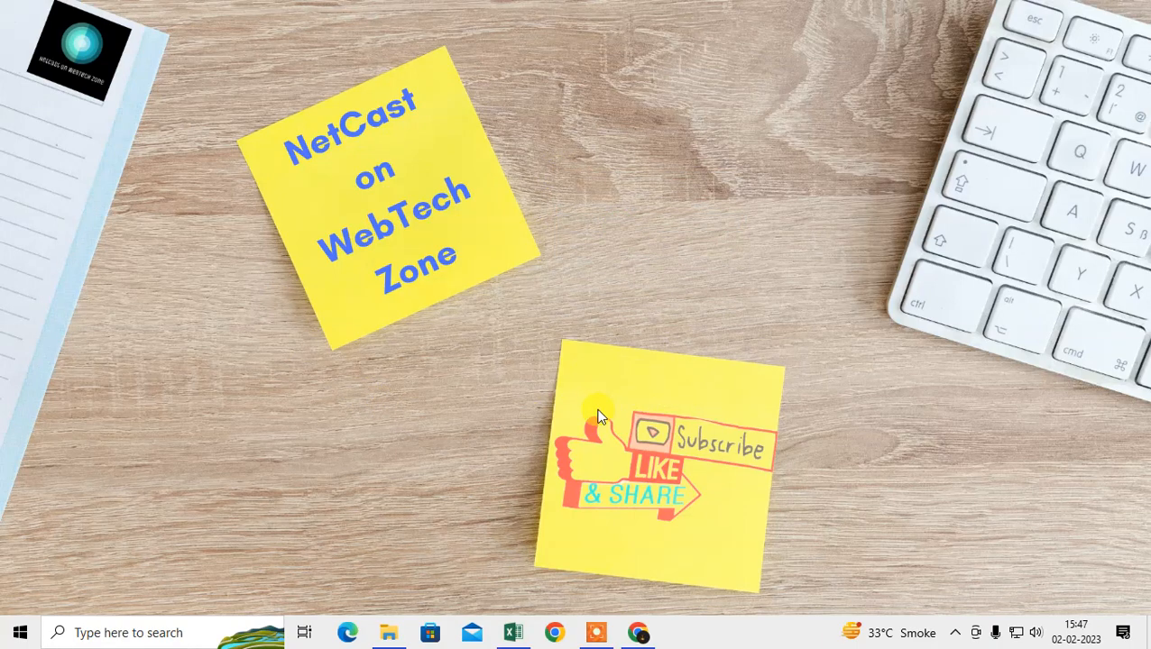
{"action": "right_click", "coordinate": [599, 413]}
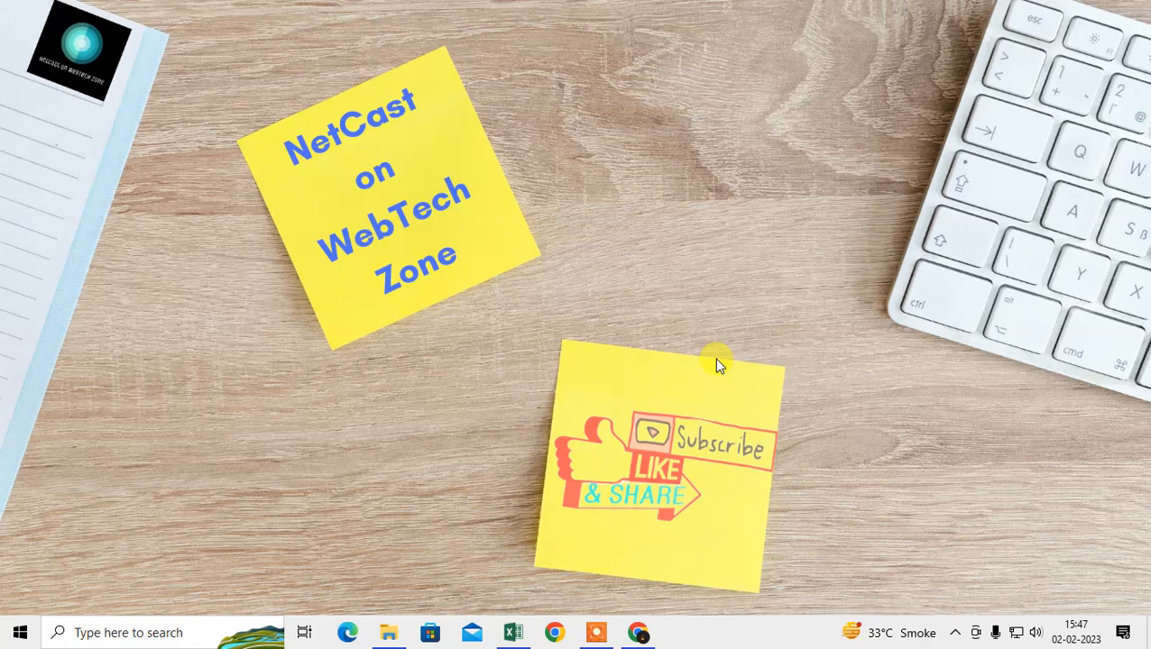
{"action": "mouse_move", "coordinate": [649, 473]}
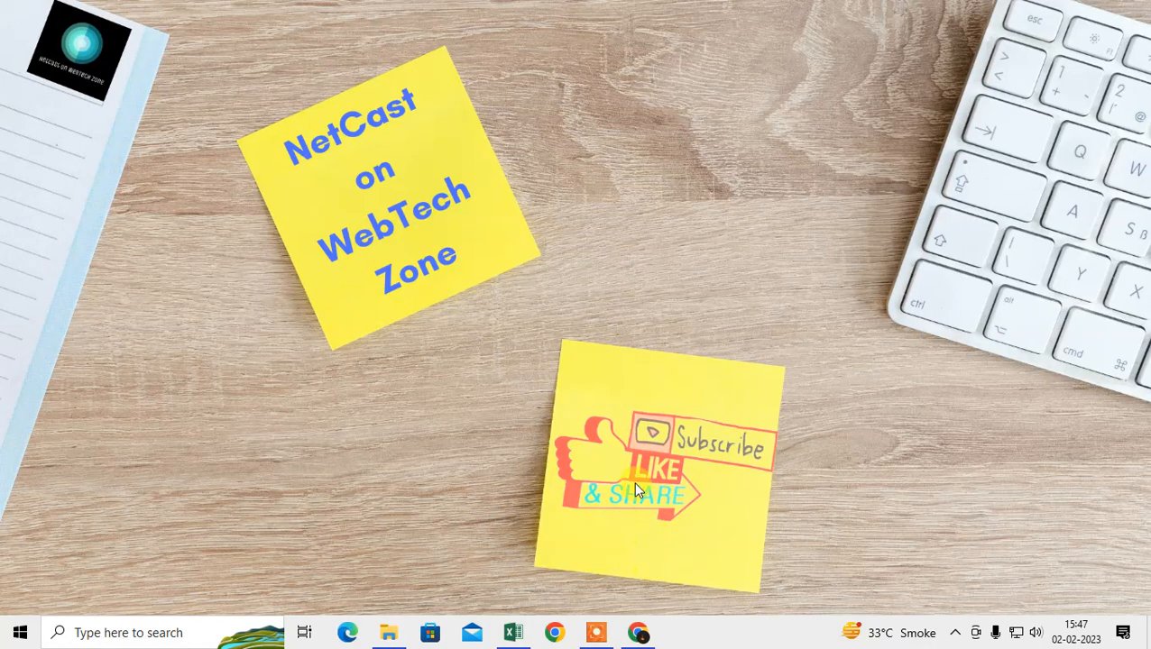
{"action": "mouse_move", "coordinate": [466, 440]}
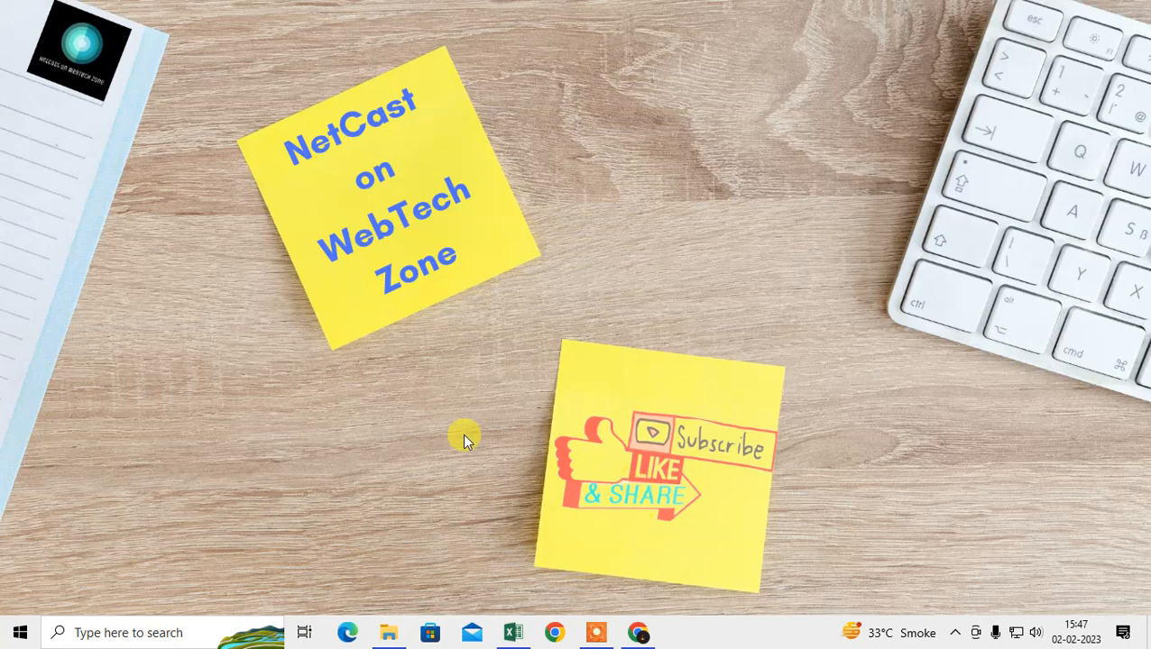
{"action": "left_click", "coordinate": [554, 631]}
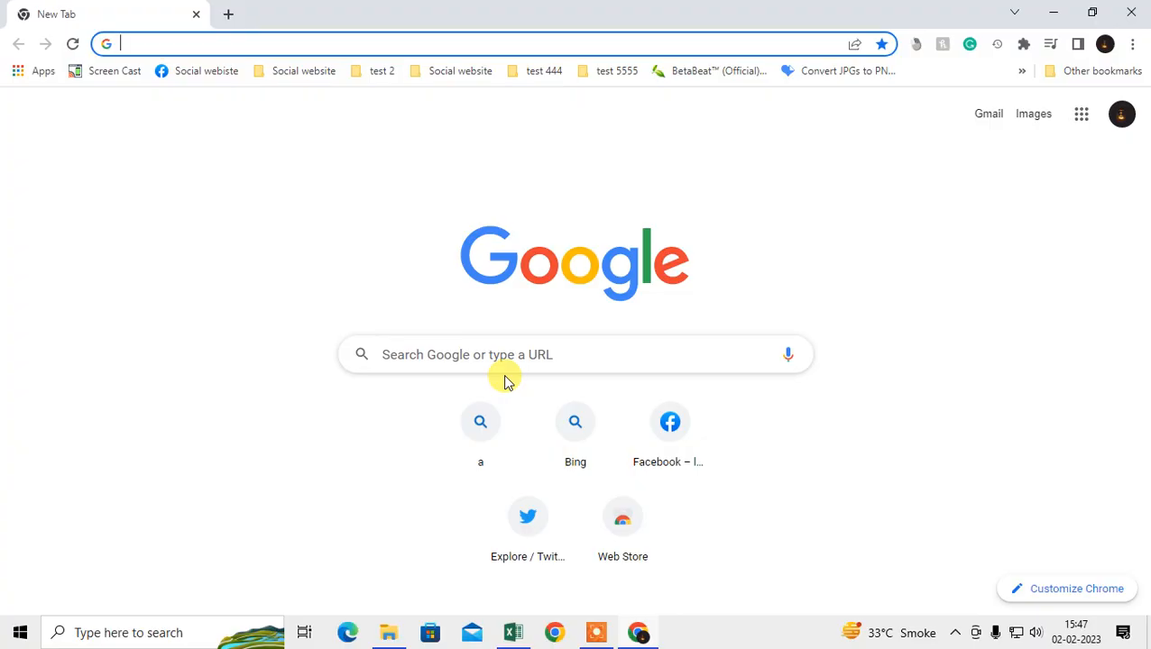
{"action": "mouse_move", "coordinate": [238, 324]}
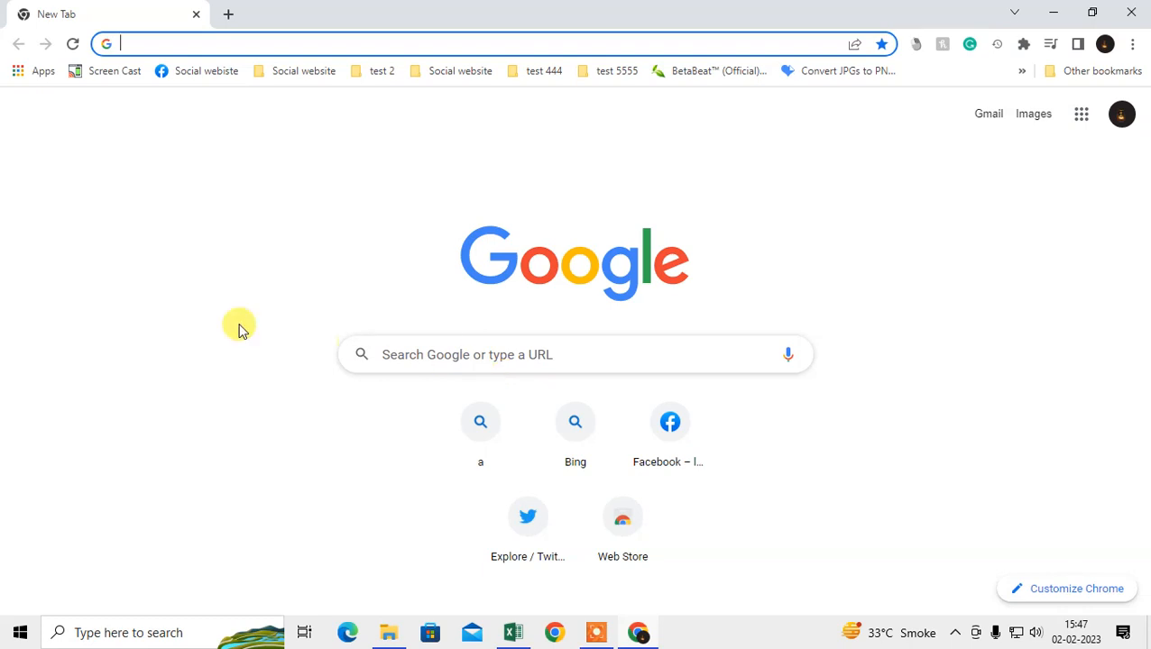
{"action": "mouse_move", "coordinate": [622, 321]}
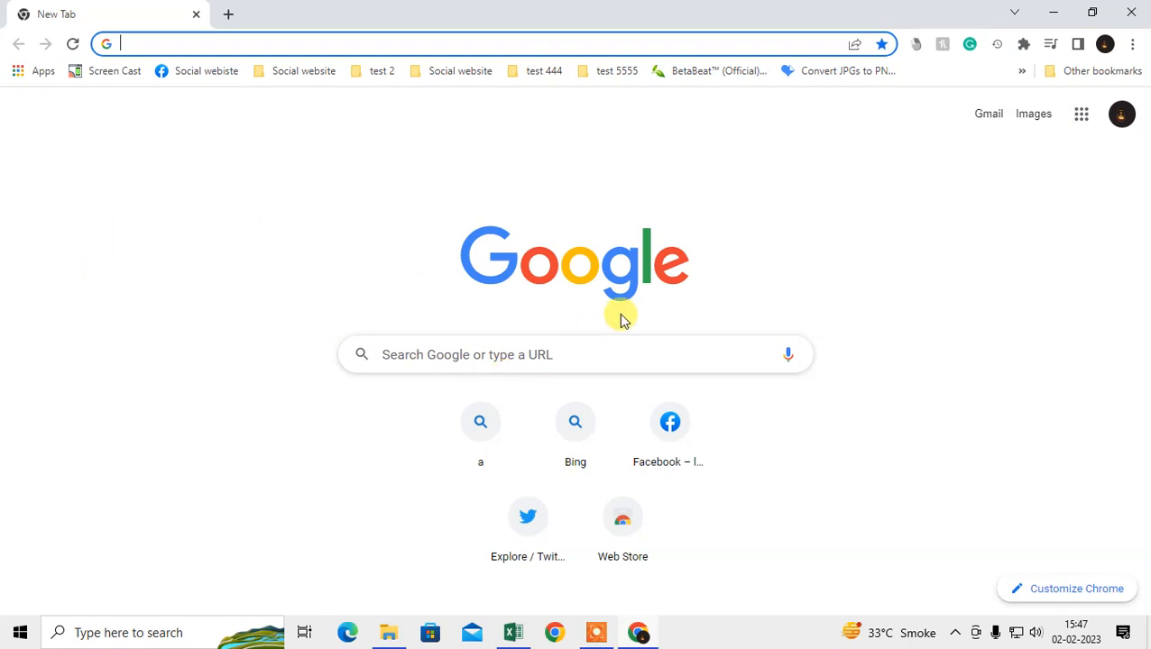
{"action": "mouse_move", "coordinate": [99, 9]}
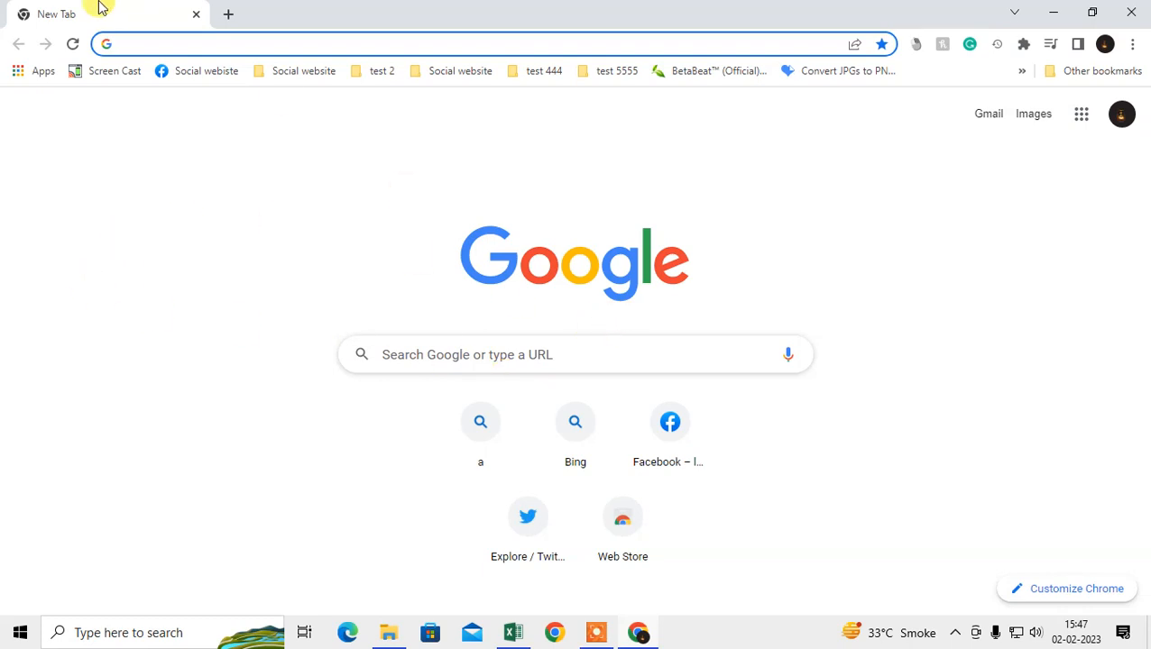
{"action": "mouse_move", "coordinate": [199, 196]}
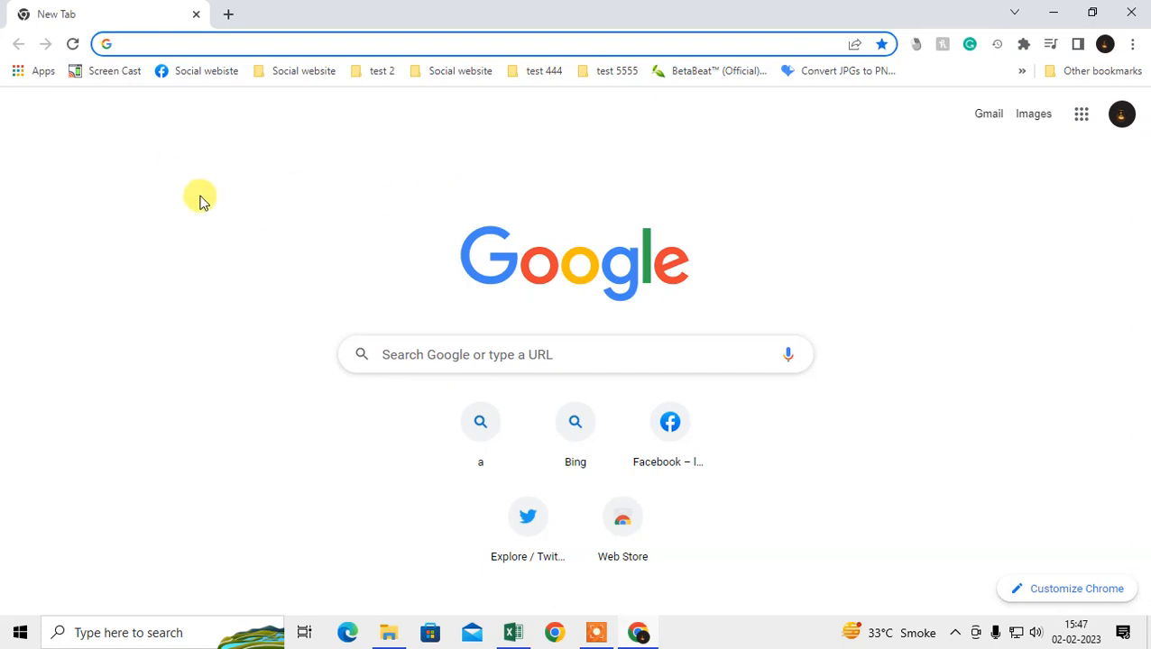
{"action": "mouse_move", "coordinate": [32, 7]}
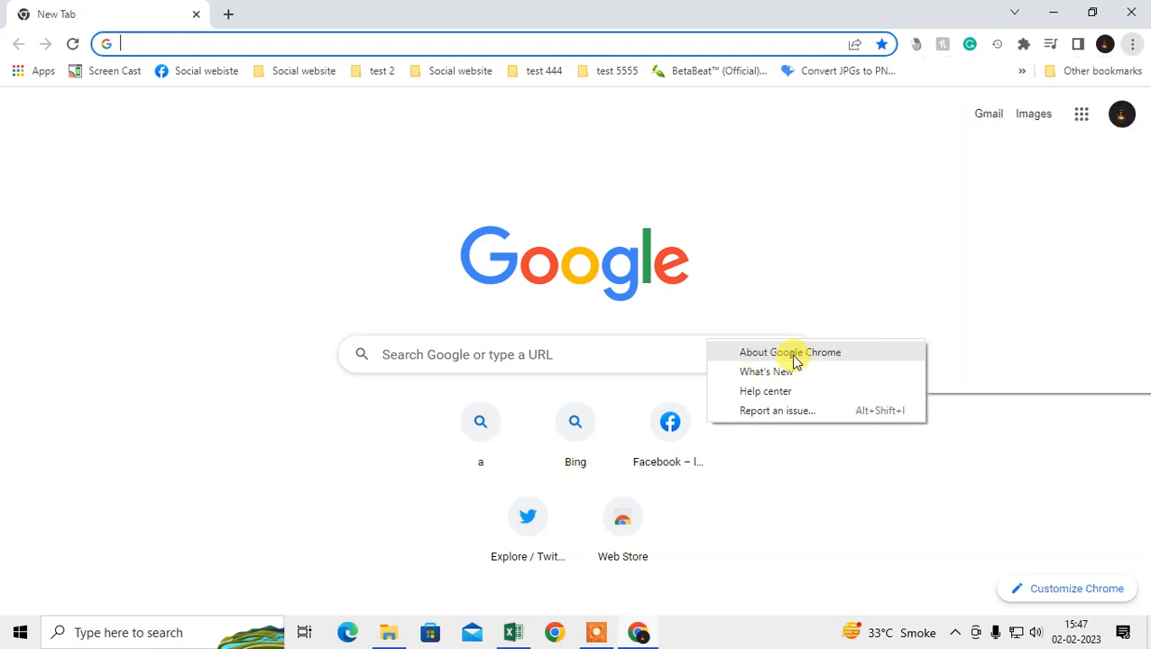
- View the About Chrome page and select the 'Chrome is up to date' status message
{"action": "left_click", "coordinate": [790, 351]}
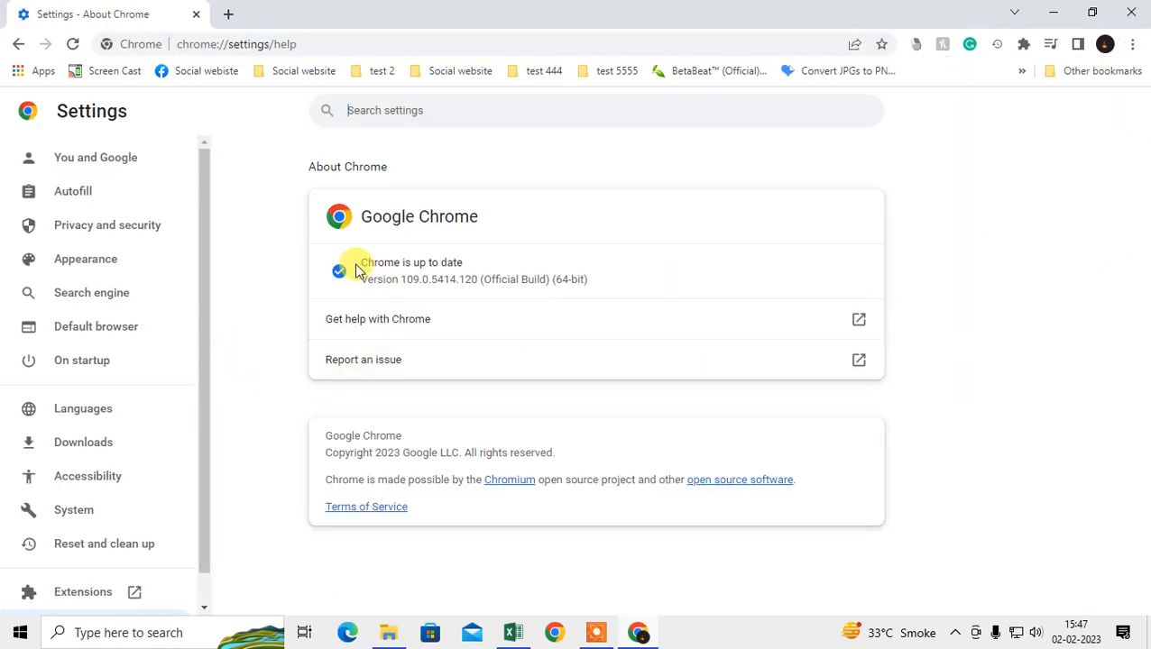
{"action": "double_click", "coordinate": [375, 261]}
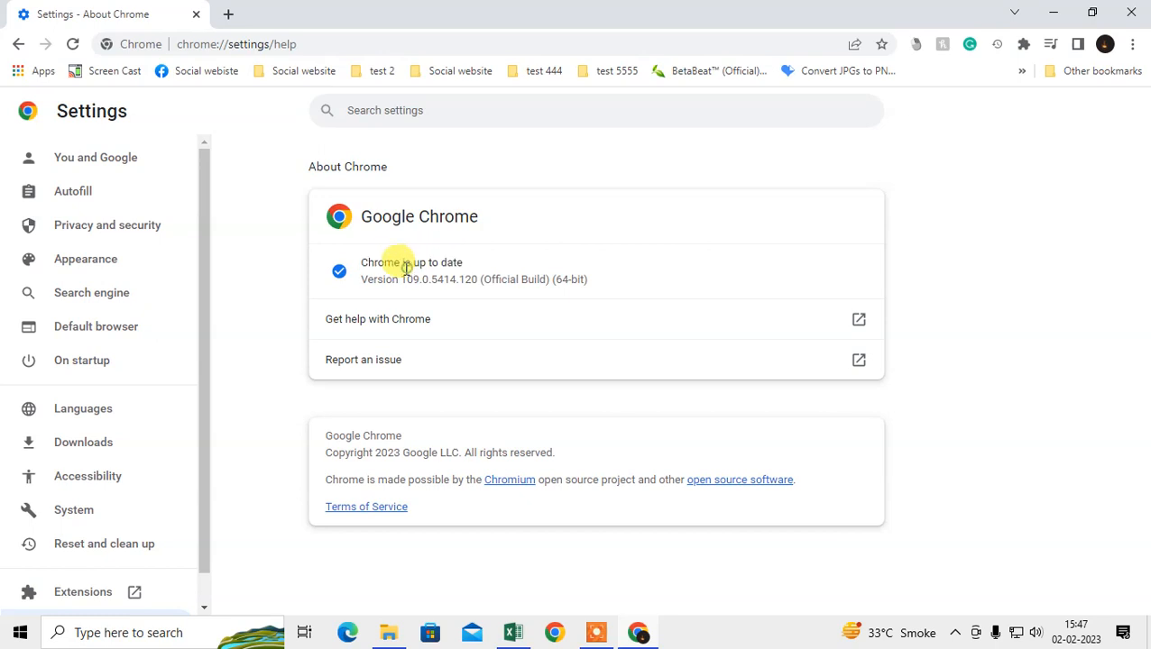
{"action": "double_click", "coordinate": [411, 262]}
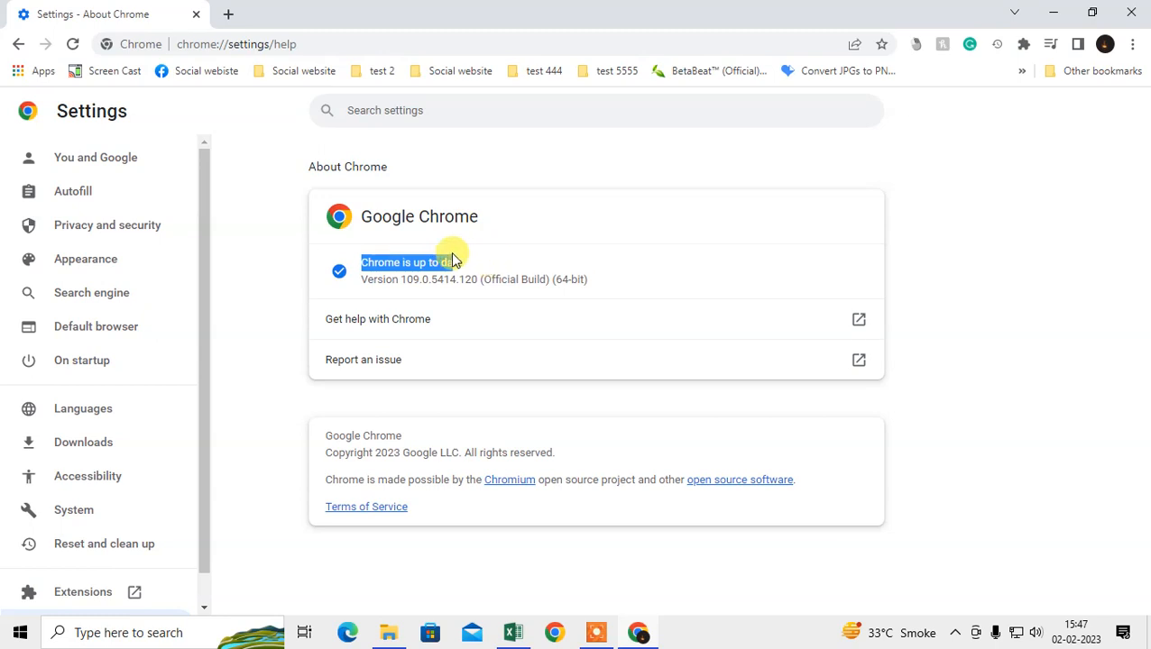
{"action": "mouse_move", "coordinate": [794, 271]}
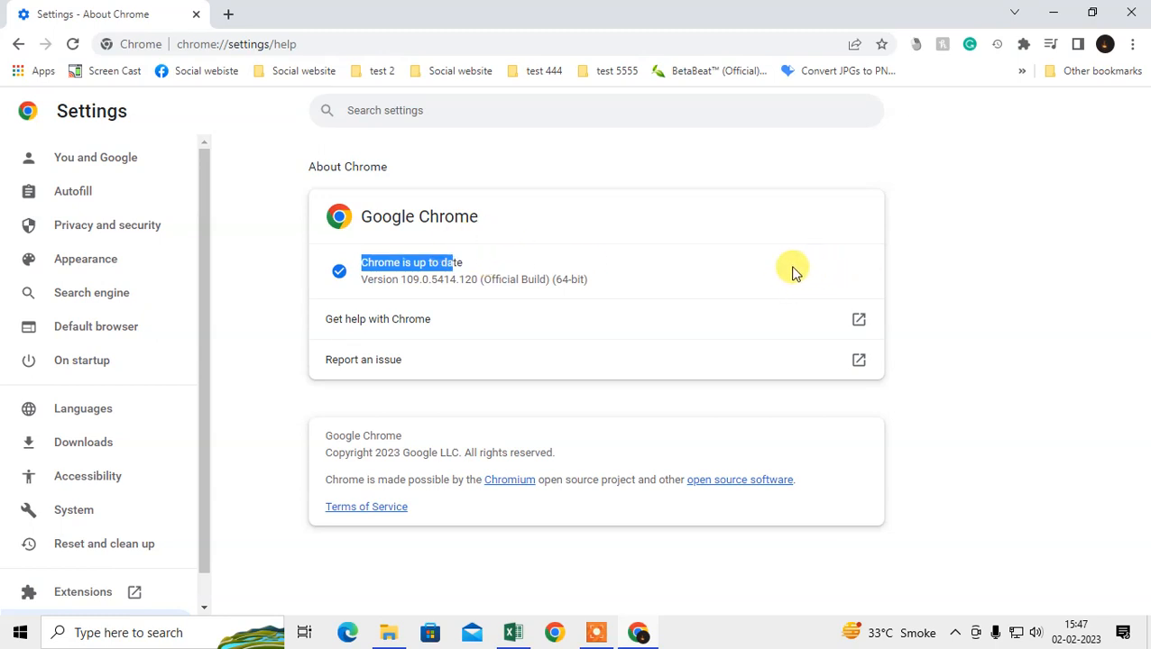
{"action": "mouse_move", "coordinate": [828, 271]}
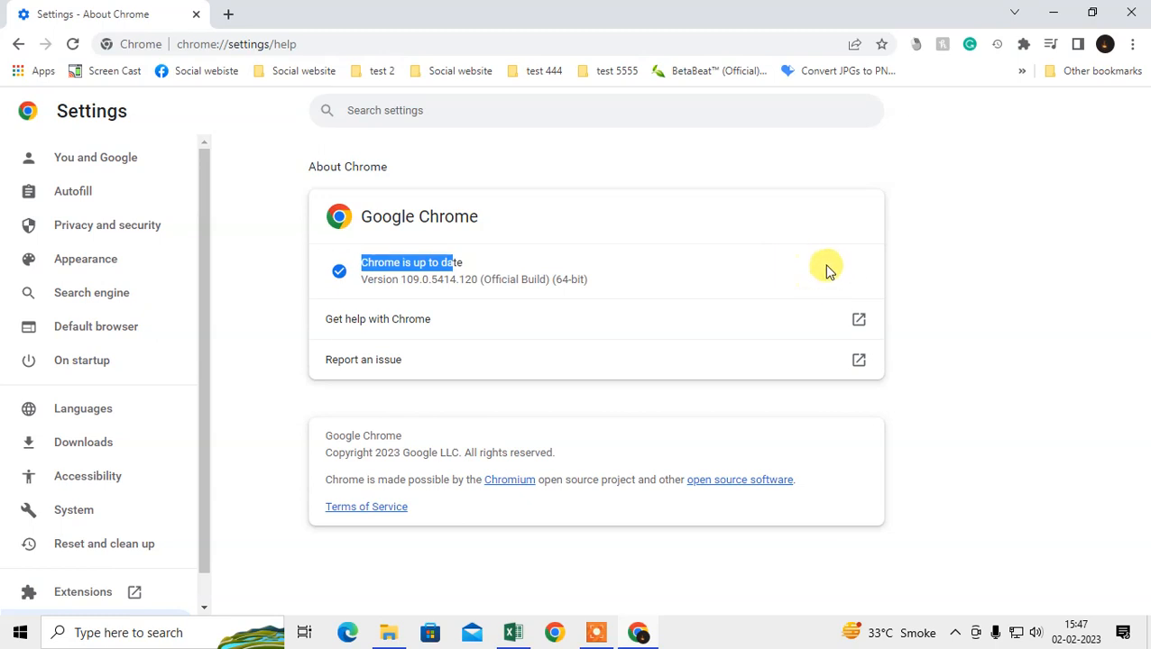
{"action": "mouse_move", "coordinate": [790, 261]}
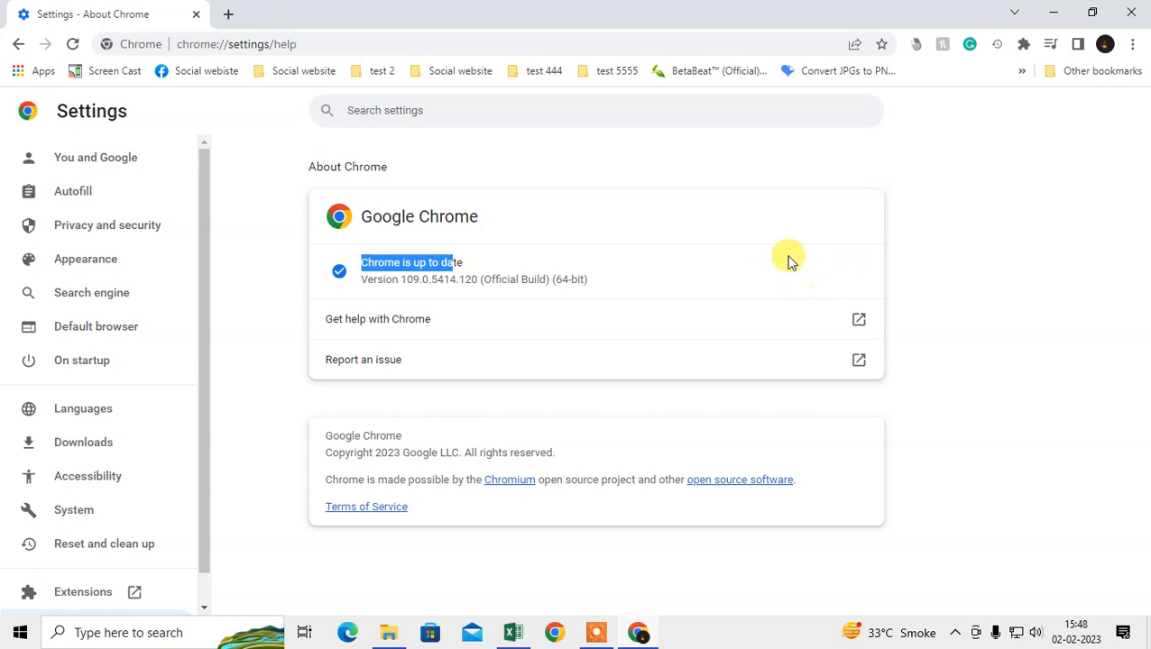
{"action": "mouse_move", "coordinate": [810, 274]}
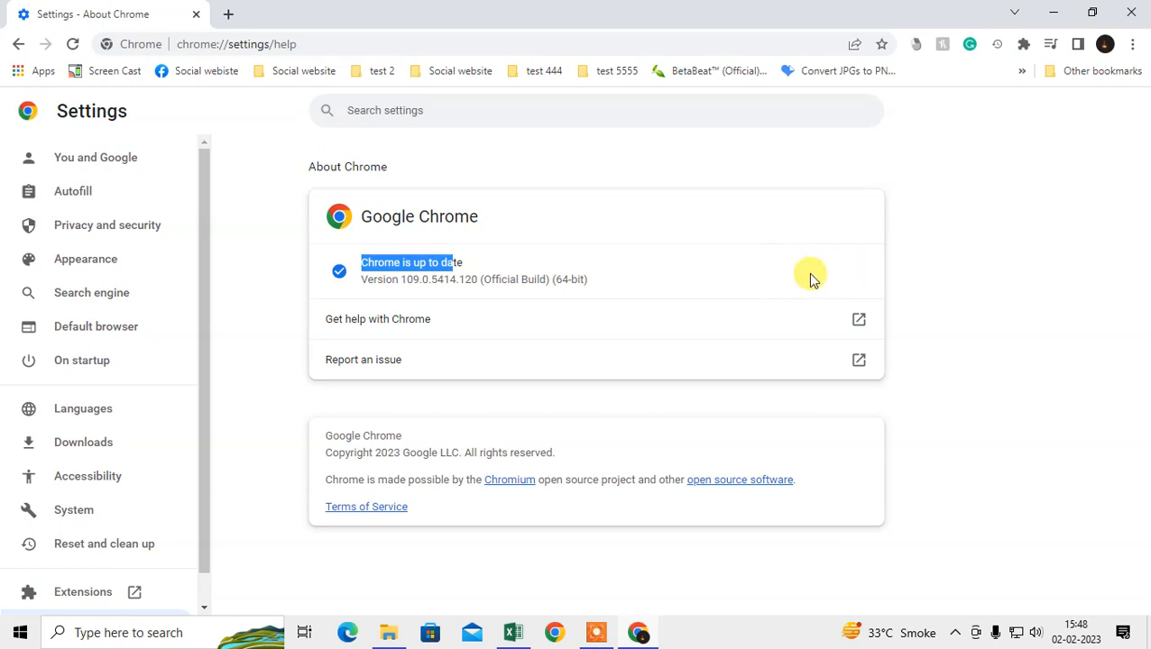
{"action": "left_click", "coordinate": [227, 14]}
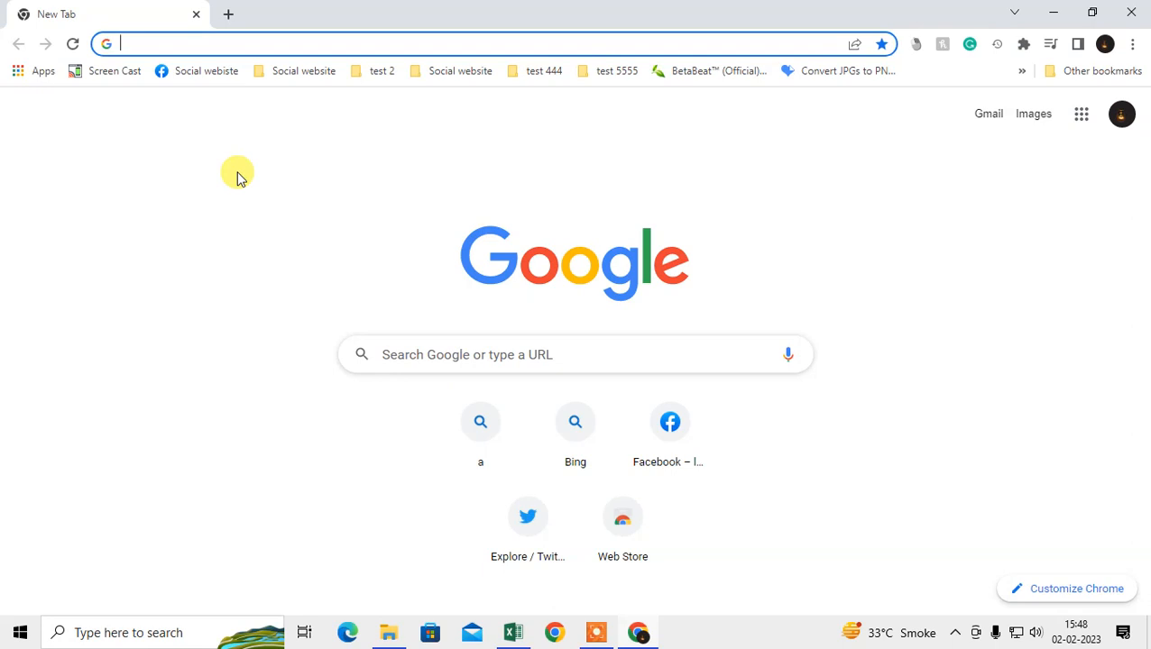
{"action": "mouse_move", "coordinate": [107, 44]}
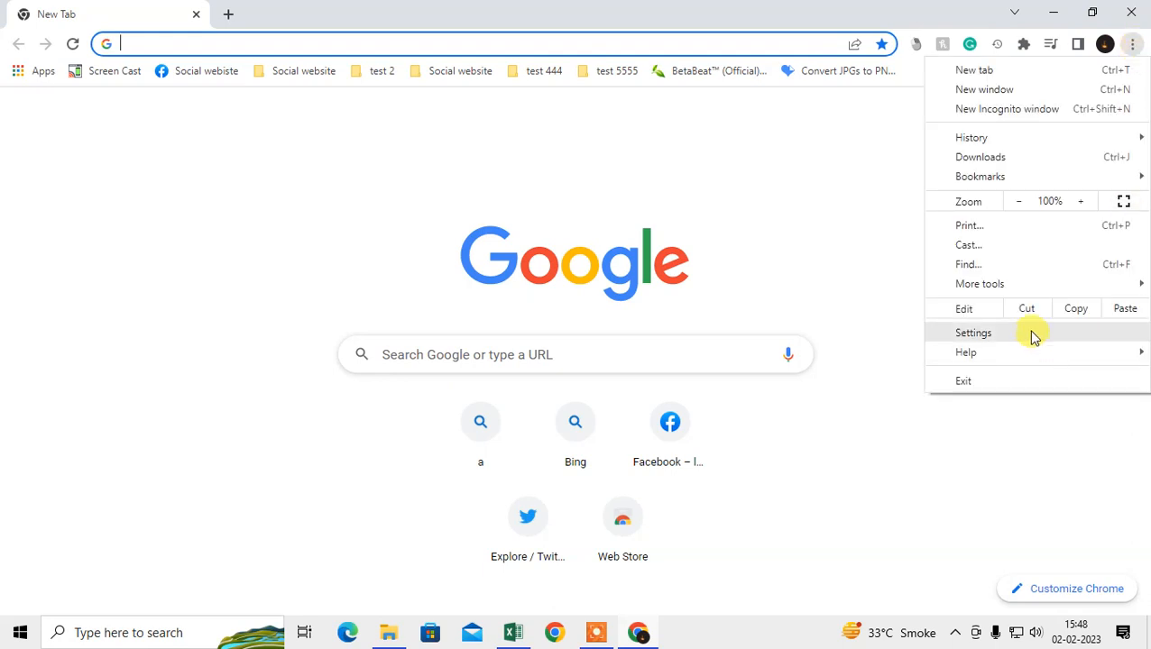
- Go to Chrome Settings and select the Search engine section in the sidebar
{"action": "left_click", "coordinate": [975, 332]}
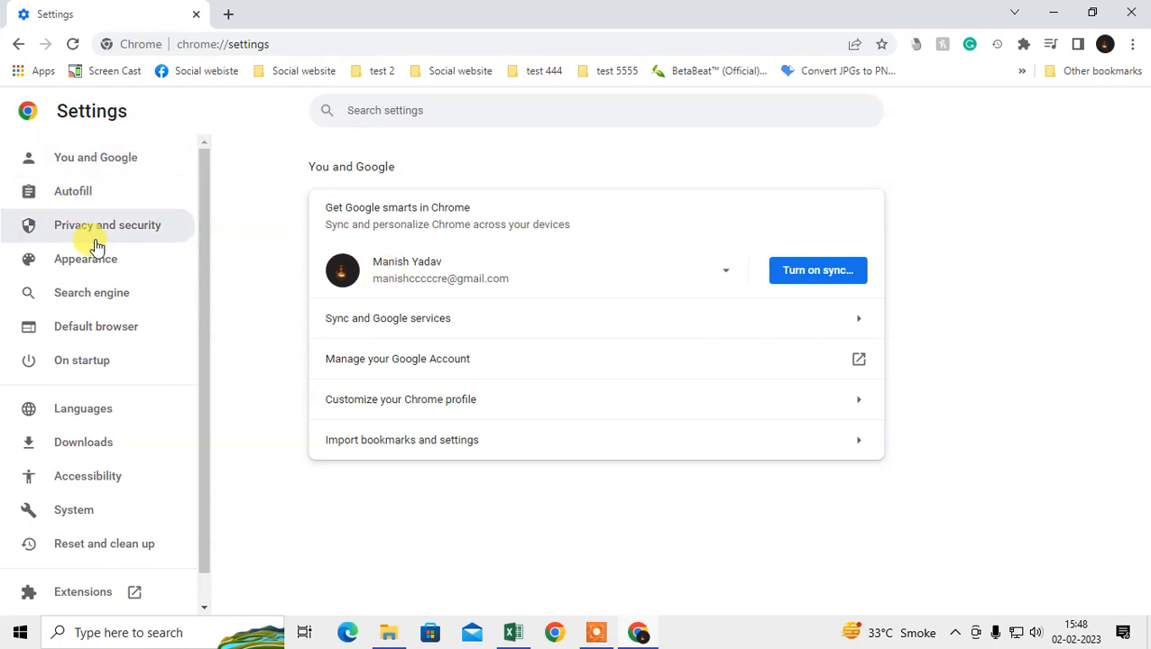
{"action": "mouse_move", "coordinate": [76, 394]}
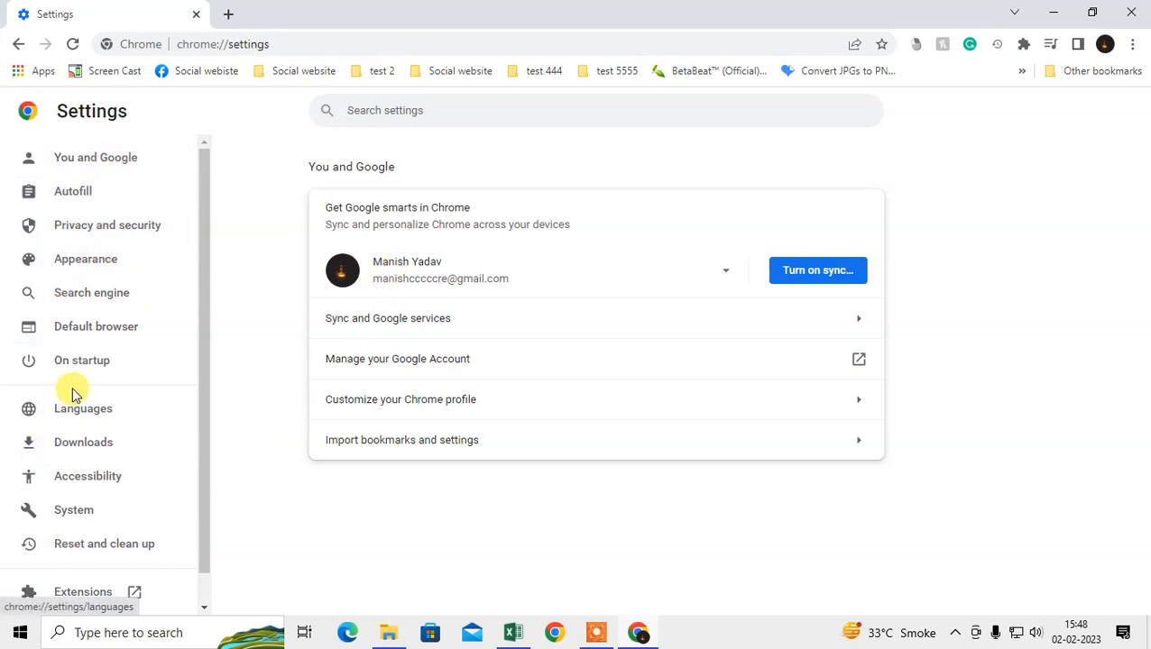
{"action": "left_click", "coordinate": [90, 292]}
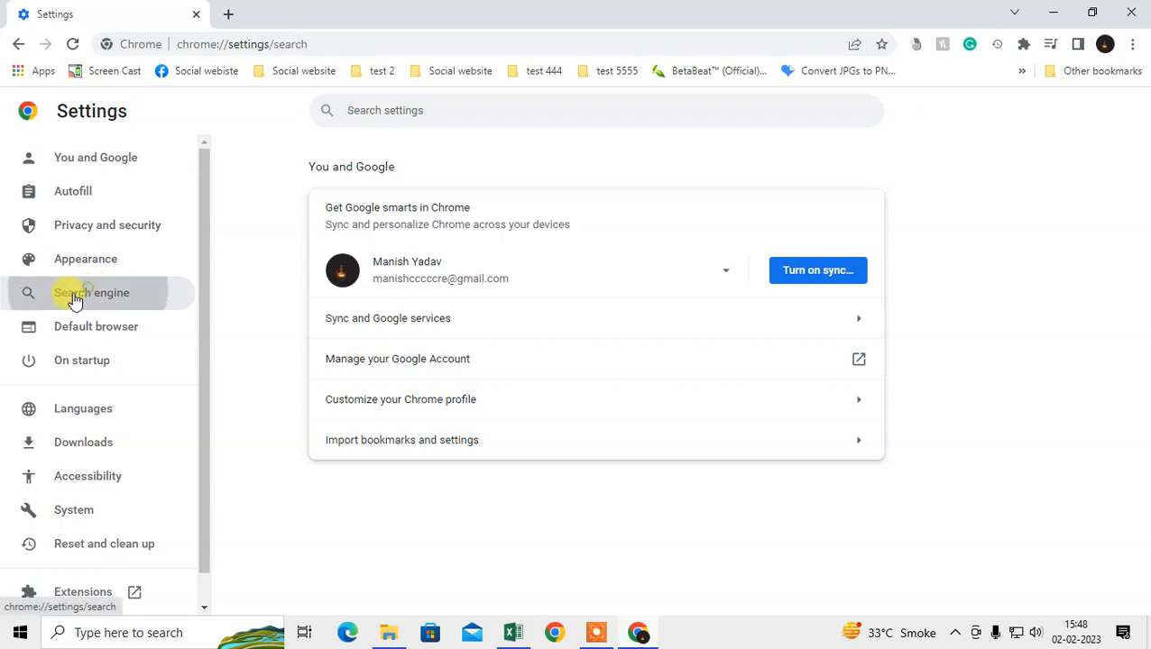
- Change the address-bar search engine from Google to Bing
{"action": "left_click", "coordinate": [90, 293]}
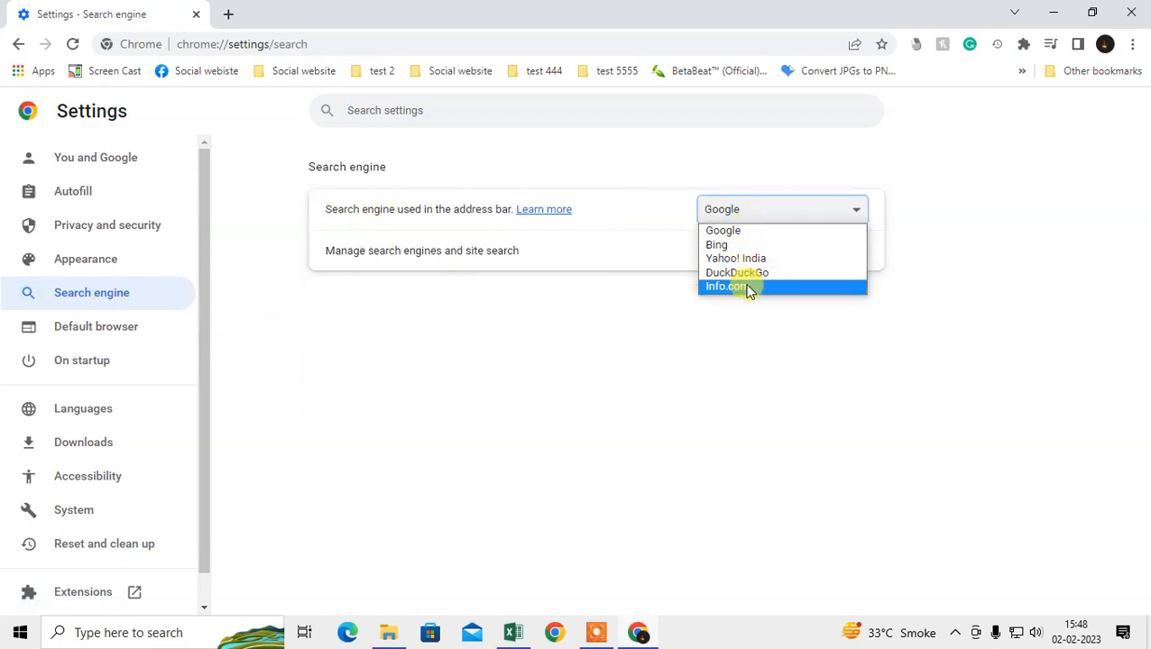
{"action": "mouse_move", "coordinate": [716, 245]}
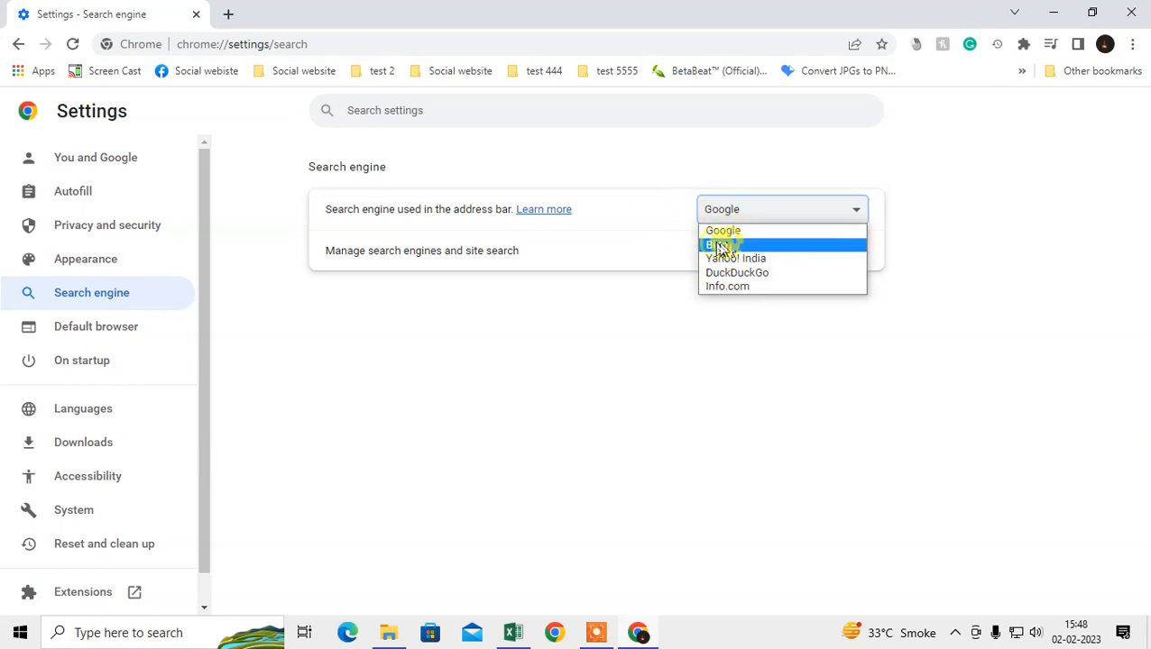
{"action": "mouse_move", "coordinate": [736, 273]}
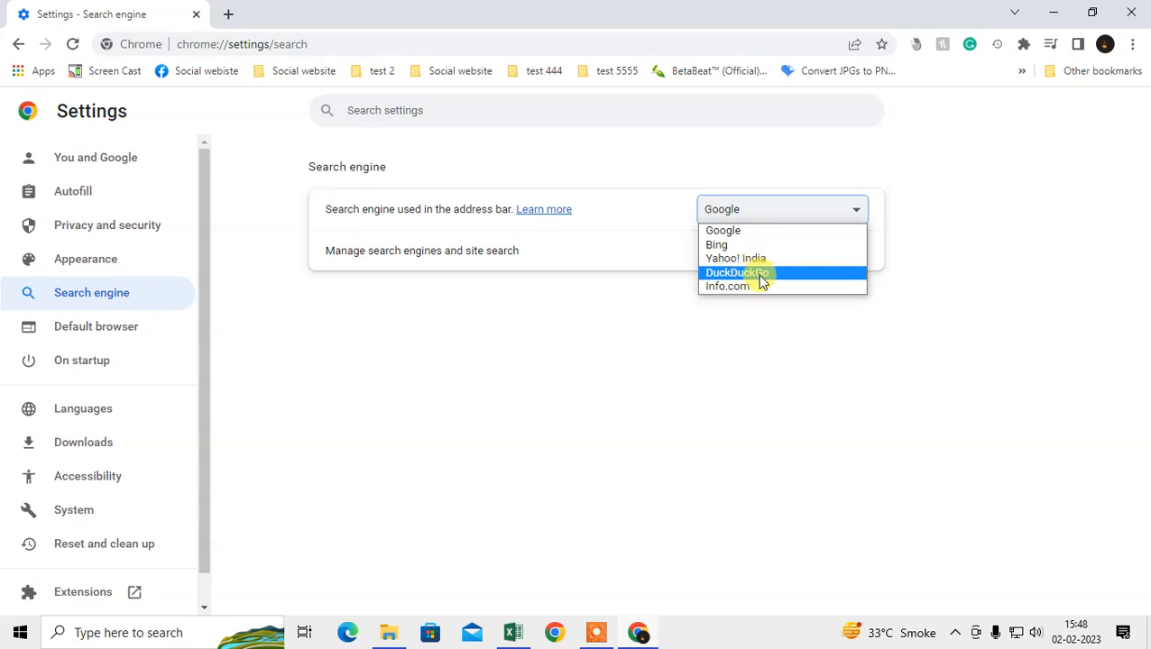
{"action": "mouse_move", "coordinate": [721, 231]}
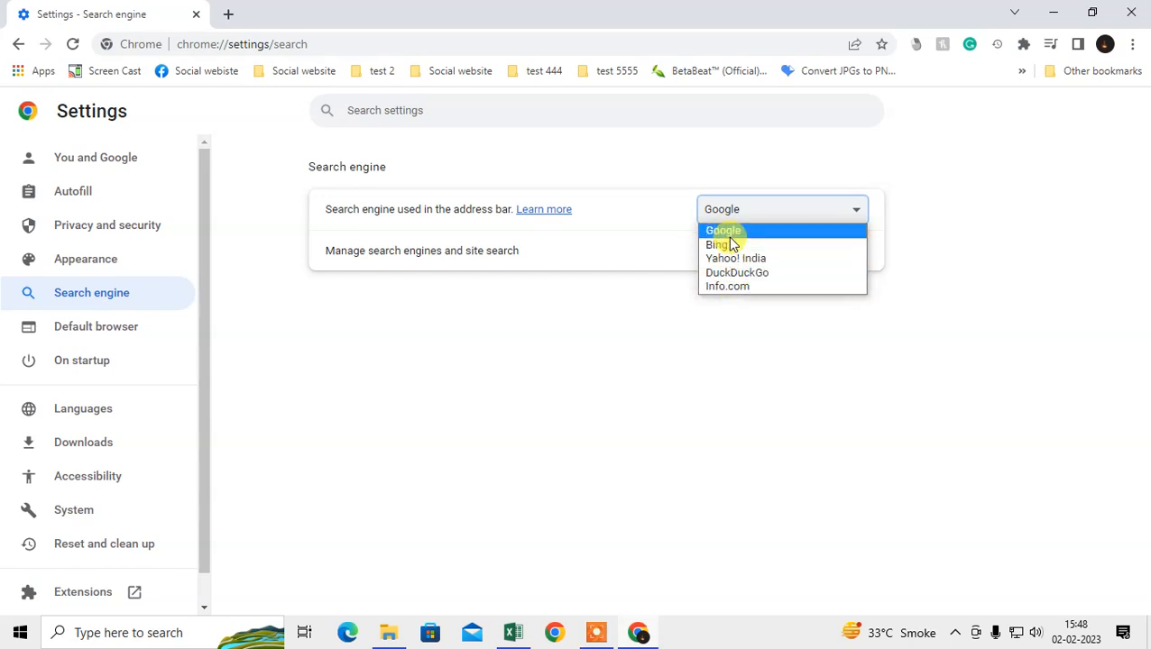
{"action": "left_click", "coordinate": [716, 246]}
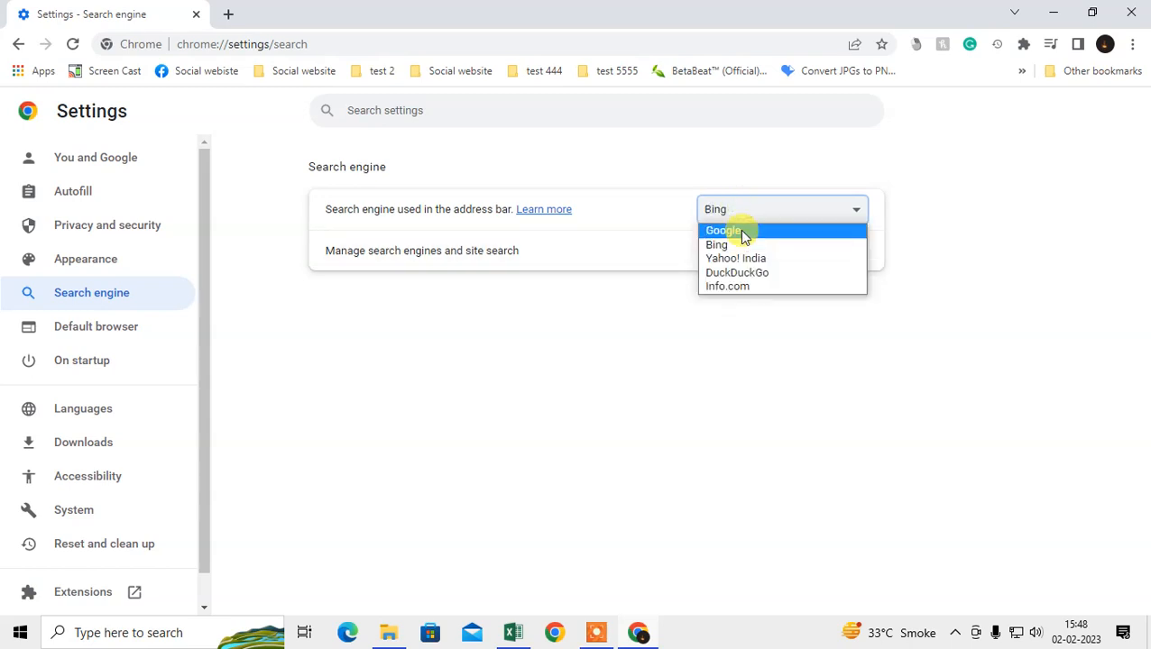
- Review the Manage search engines and site search lists, then close Chrome to the desktop
{"action": "left_click", "coordinate": [422, 249]}
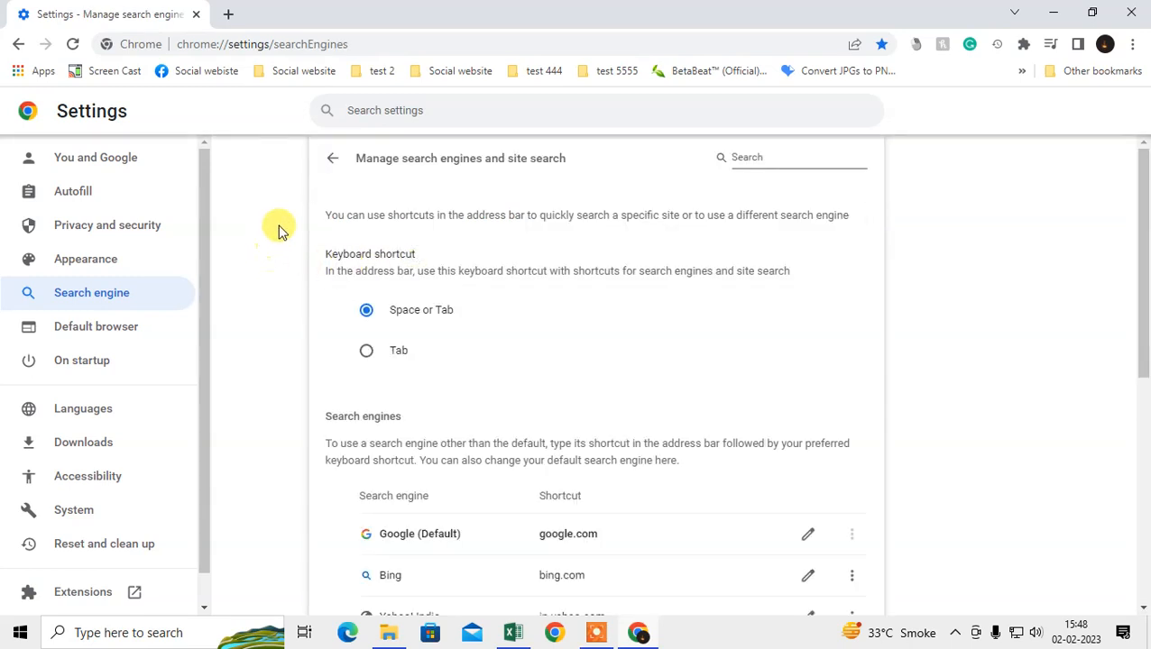
{"action": "scroll", "scroll_direction": "down", "scroll_amount": 3}
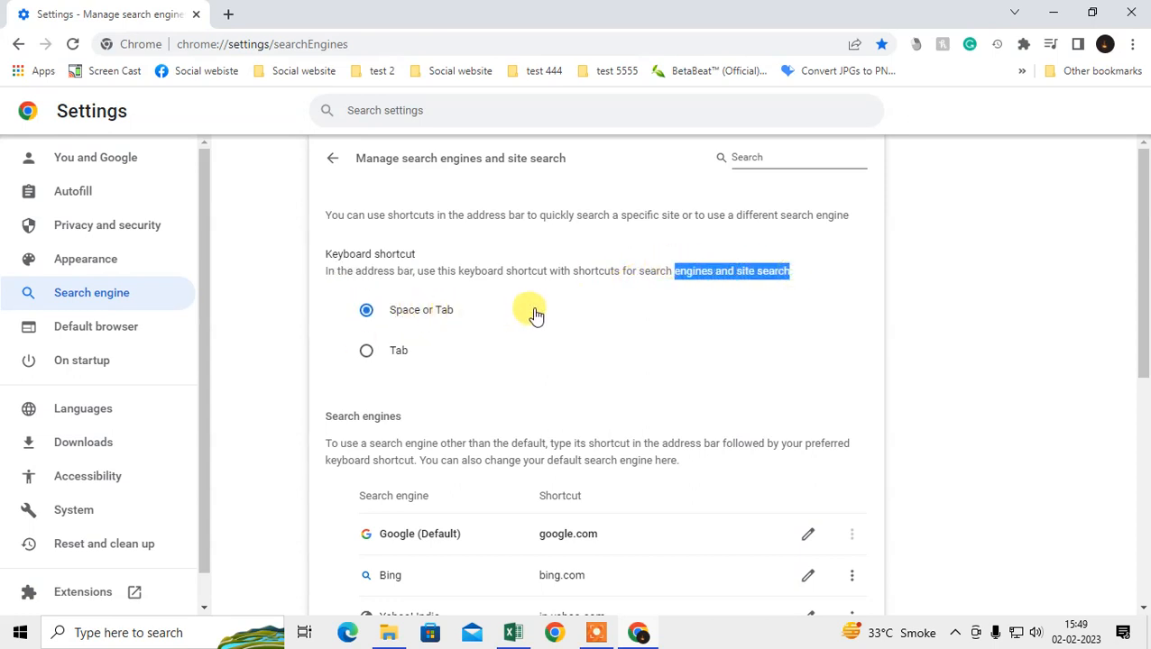
{"action": "mouse_move", "coordinate": [610, 433]}
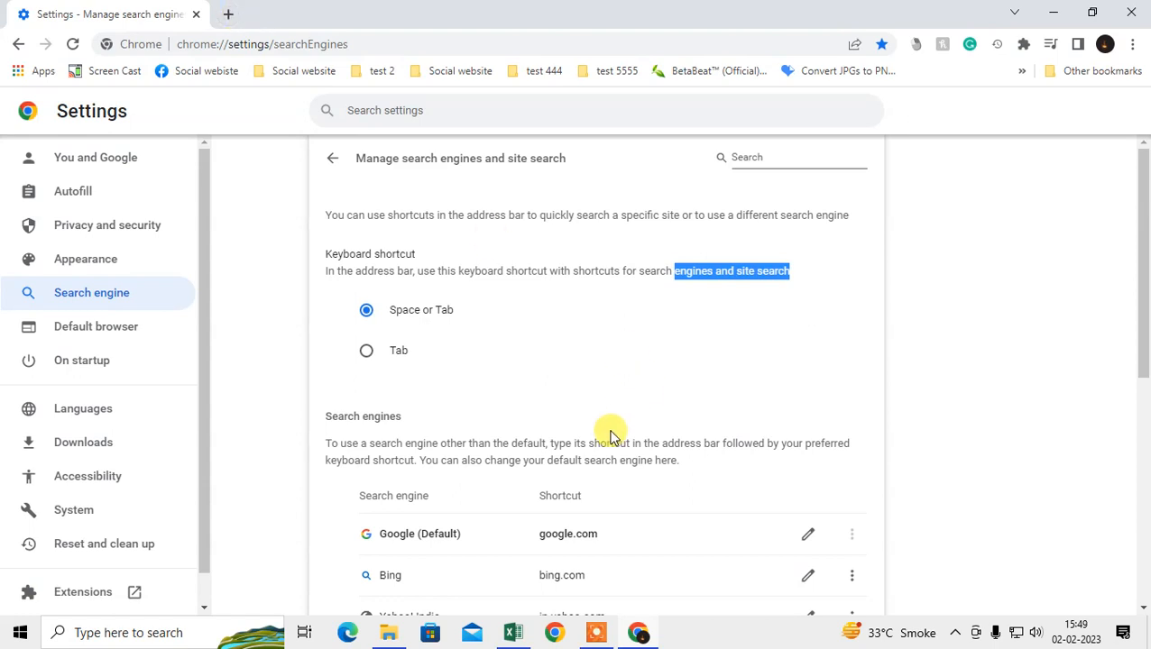
{"action": "scroll", "scroll_direction": "down", "scroll_amount": 3}
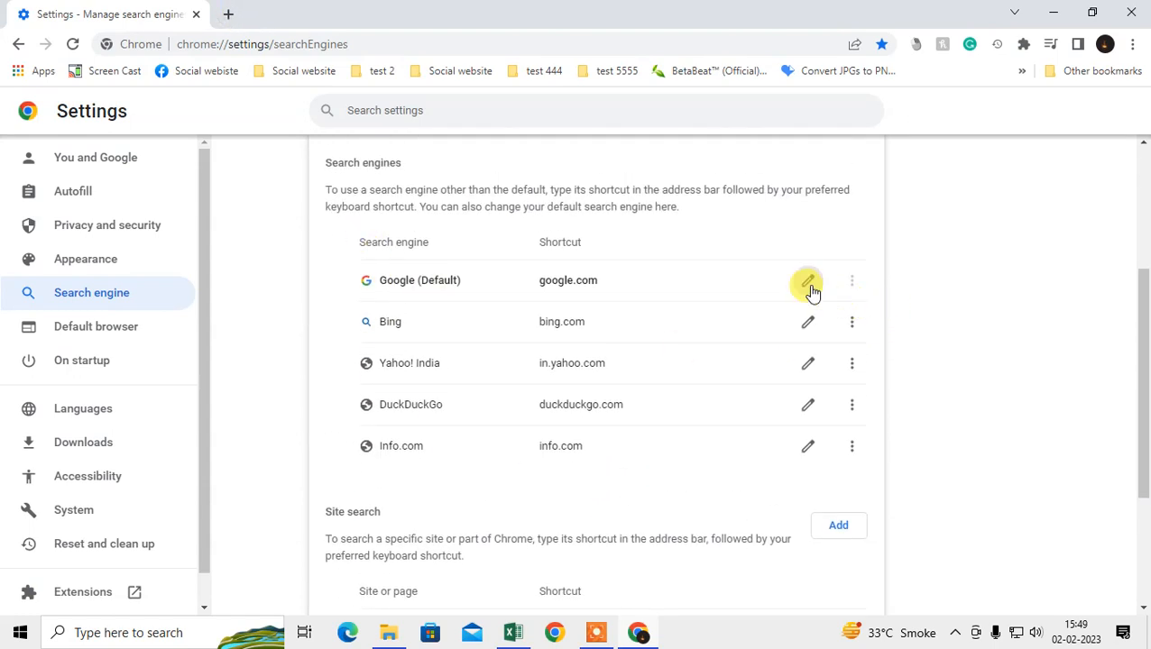
{"action": "left_click", "coordinate": [808, 281]}
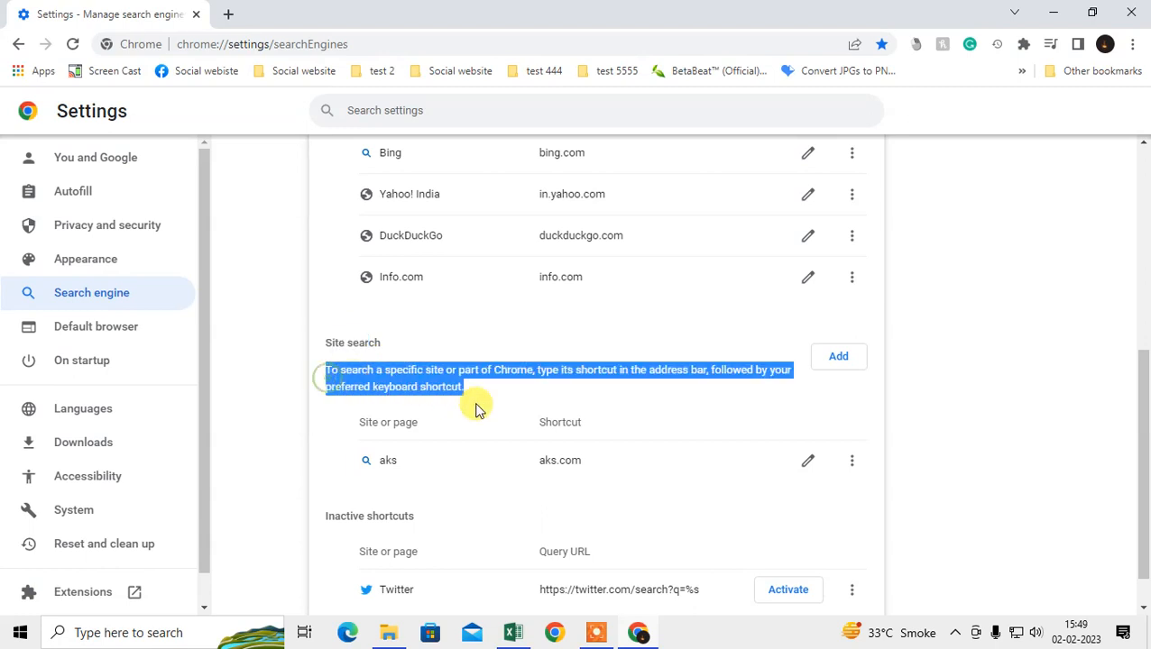
{"action": "scroll", "scroll_direction": "down", "scroll_amount": 3}
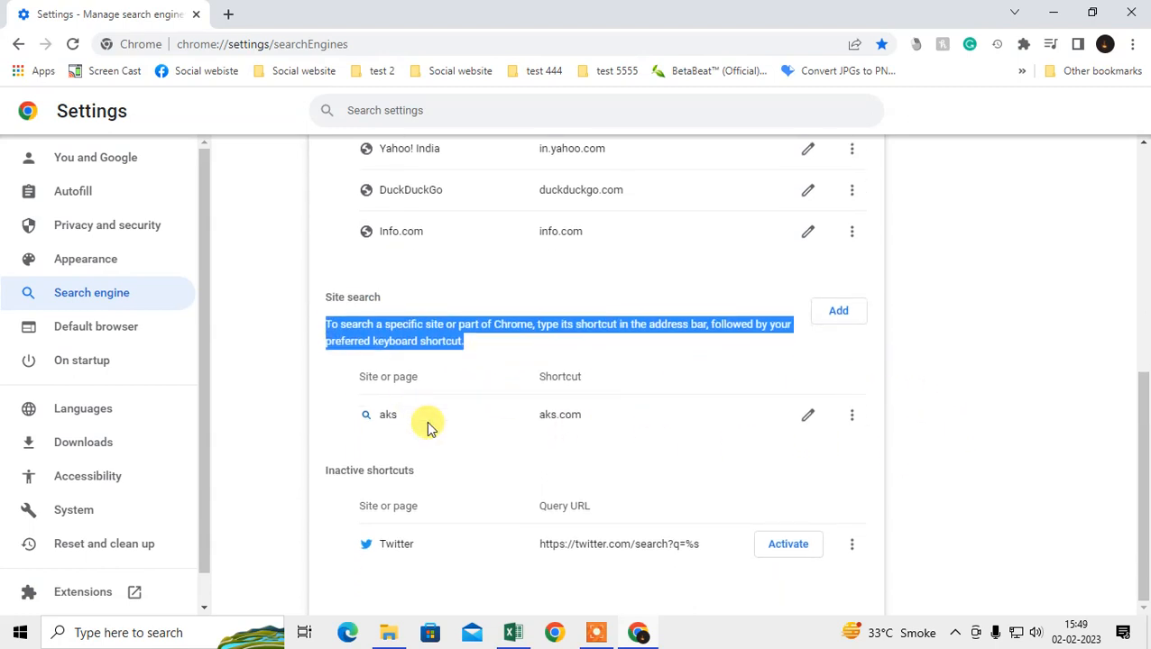
{"action": "scroll", "scroll_direction": "up", "scroll_amount": 3}
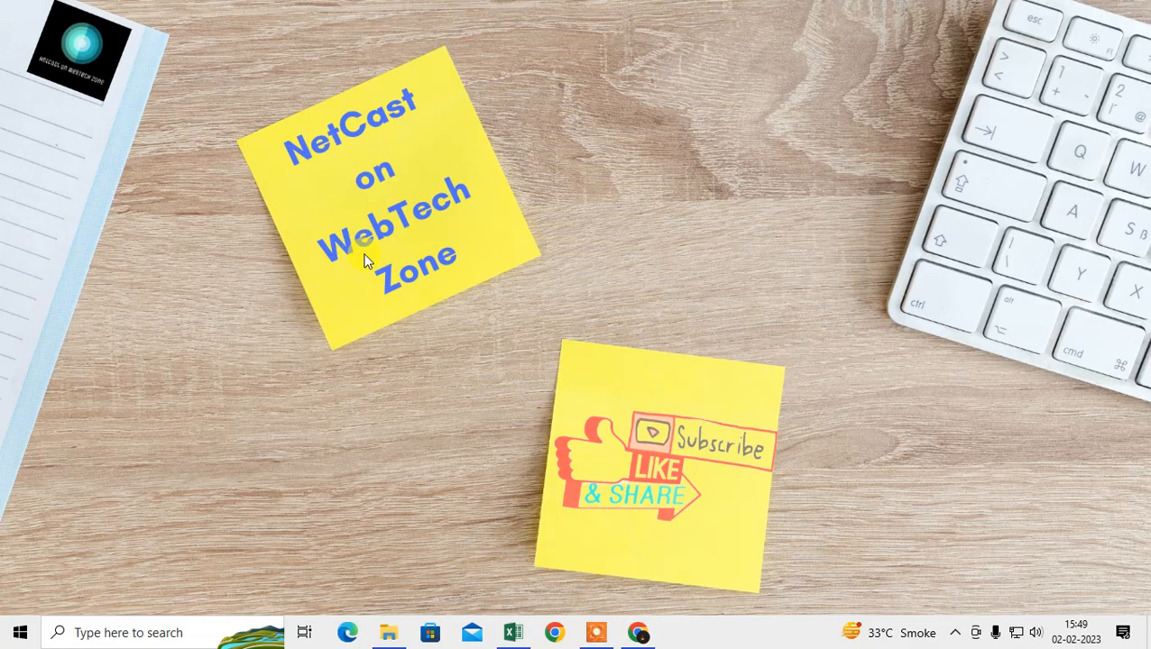
{"action": "mouse_move", "coordinate": [387, 251]}
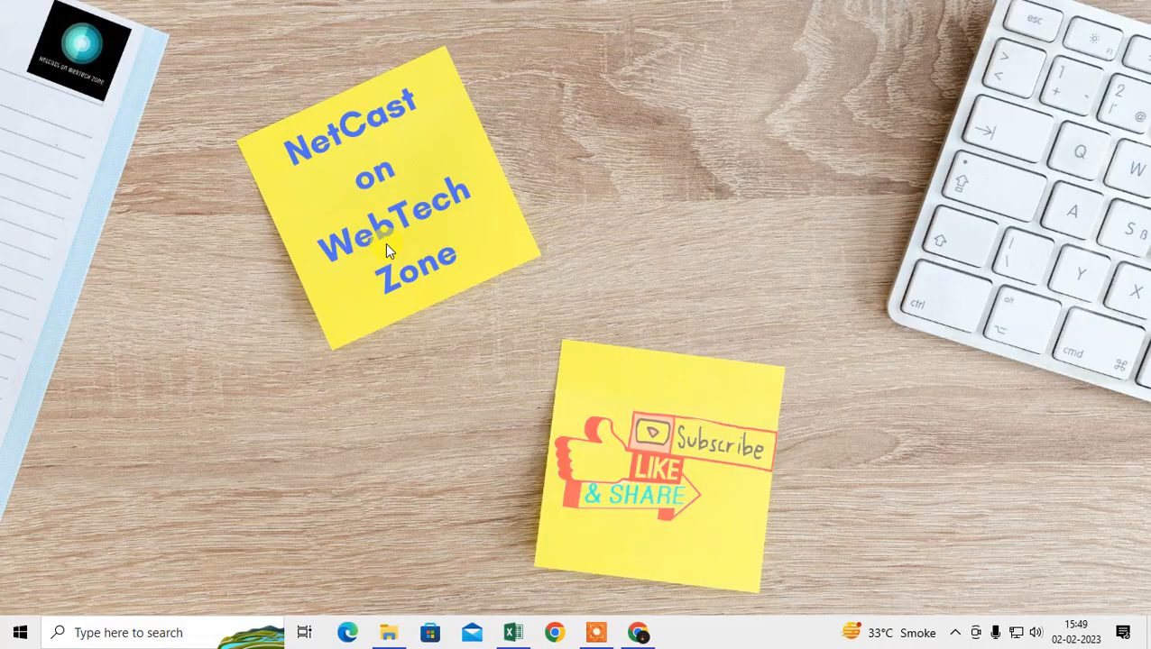